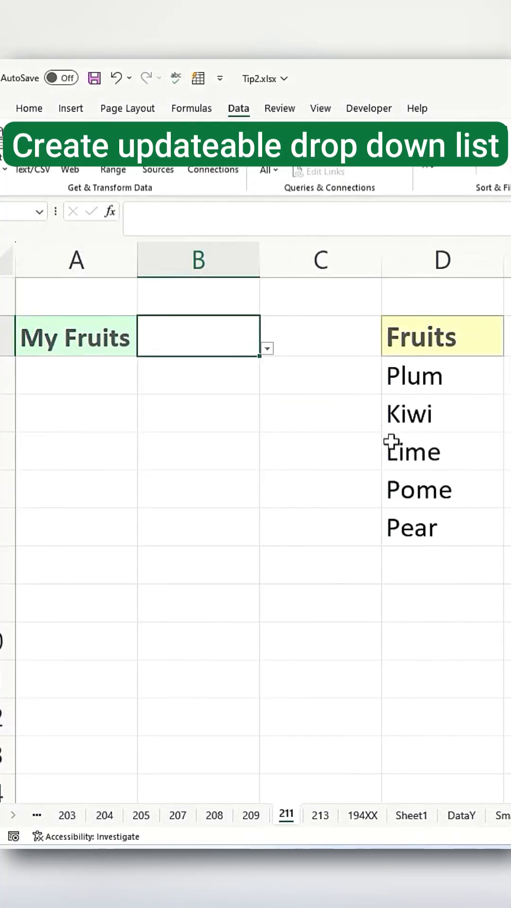
# Step: Inspect B2's validation source =$D$3:$D$7 without changes, then view its drop-down choices
pyautogui.click(266, 348)
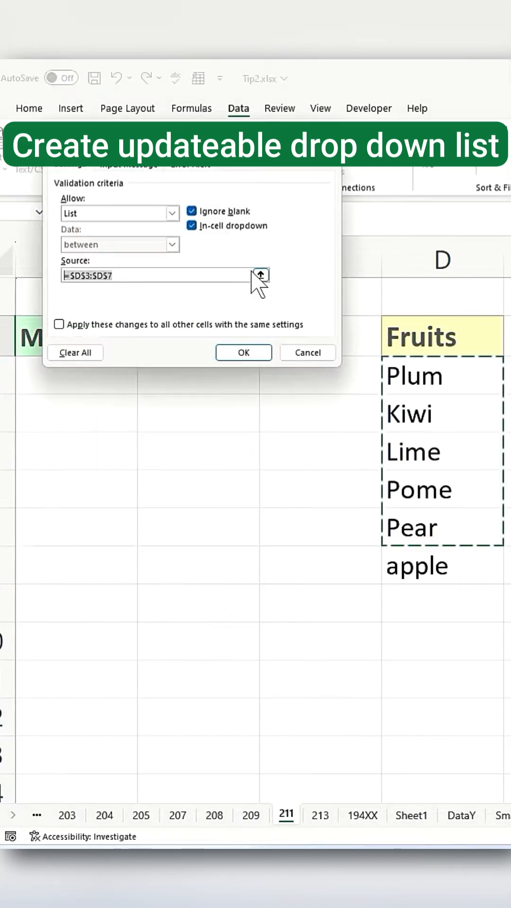
pyautogui.click(243, 352)
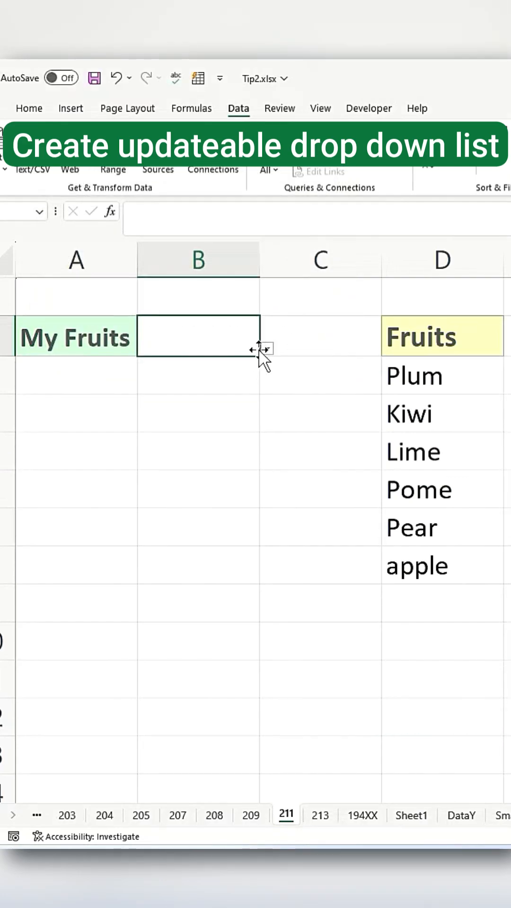
pyautogui.click(266, 349)
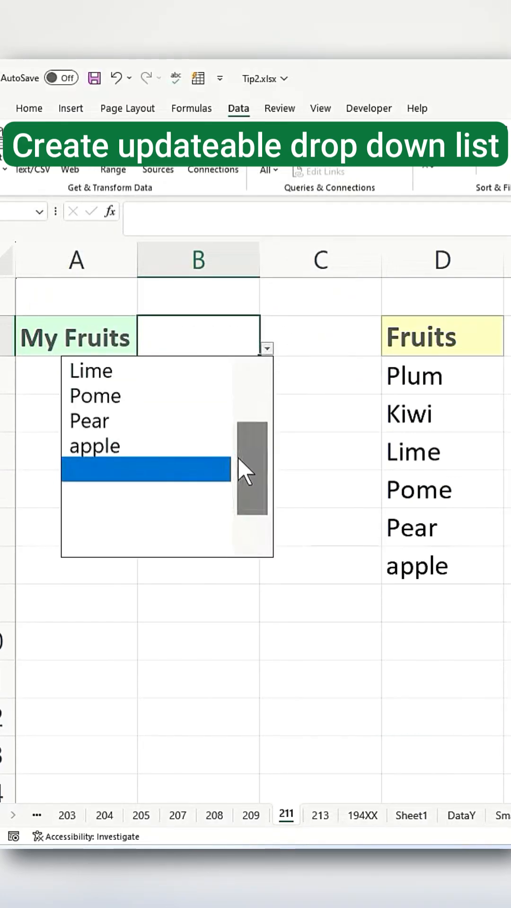
pyautogui.moveTo(278, 477)
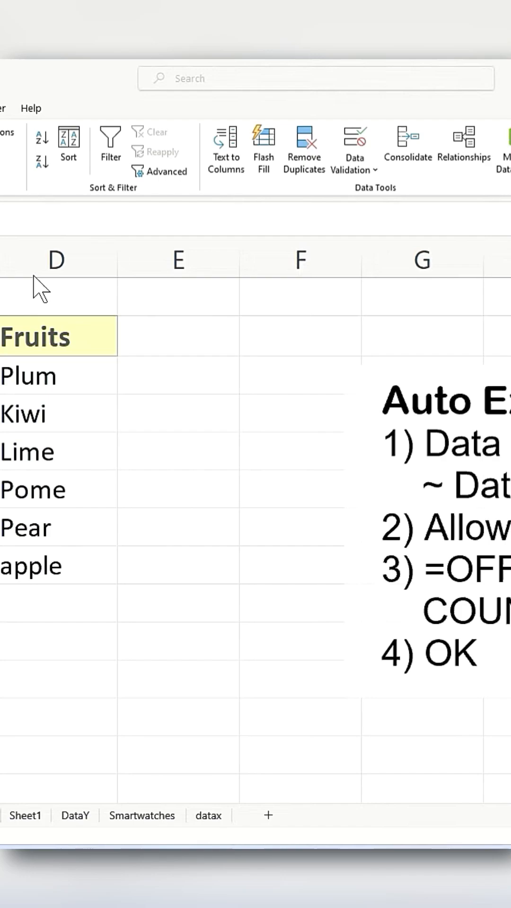
# Step: Allow a List in B2 with source =OFFSET($D$3,0,0,COUNTA($D$3:$D$10),1)
pyautogui.click(353, 144)
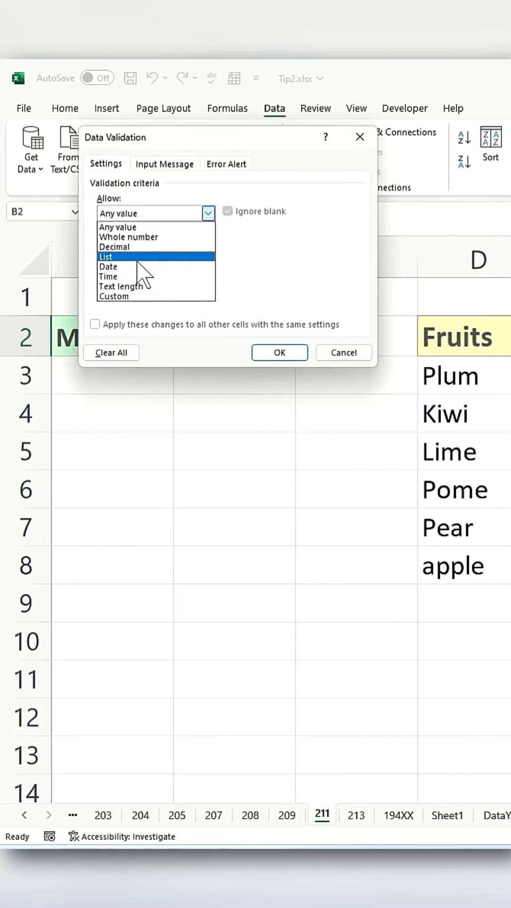
pyautogui.click(106, 256)
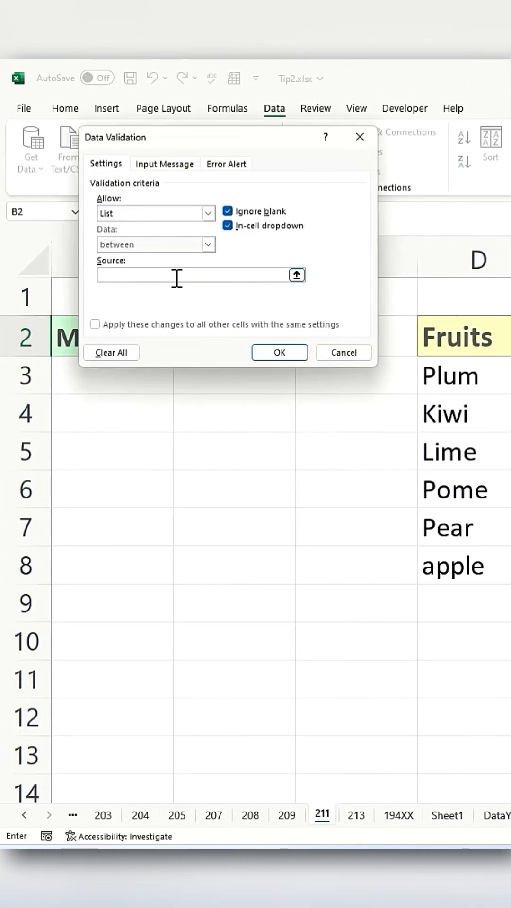
pyautogui.write('=OFFSET($D$3,0,0,COUNTA($D$3:$D$10),1')
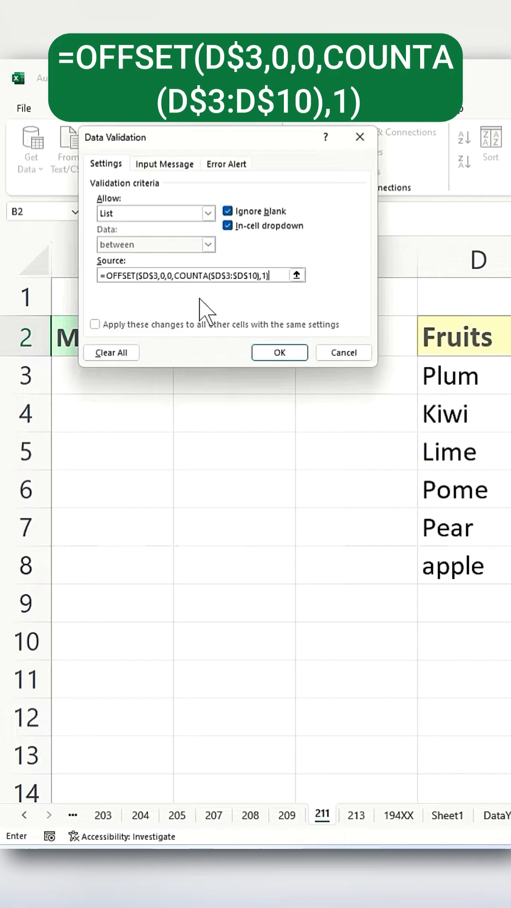
# Step: Confirm the dynamic rule, add orange and fig to column D, and verify B2's choices
pyautogui.click(279, 352)
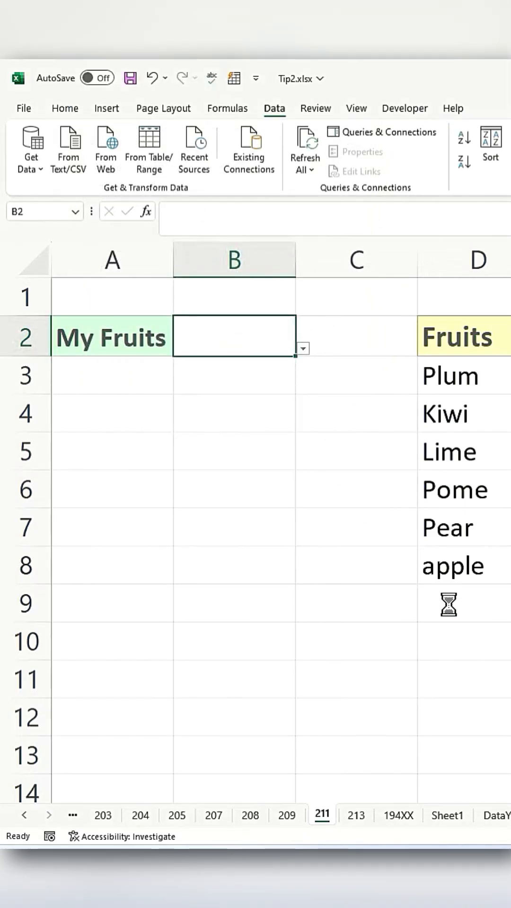
pyautogui.write('orange')
pyautogui.click(464, 642)
pyautogui.write('fig')
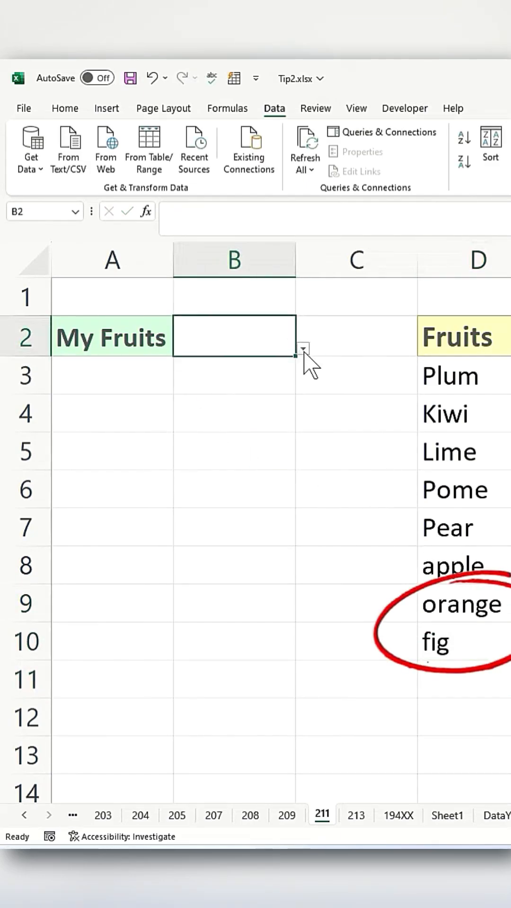
pyautogui.click(303, 349)
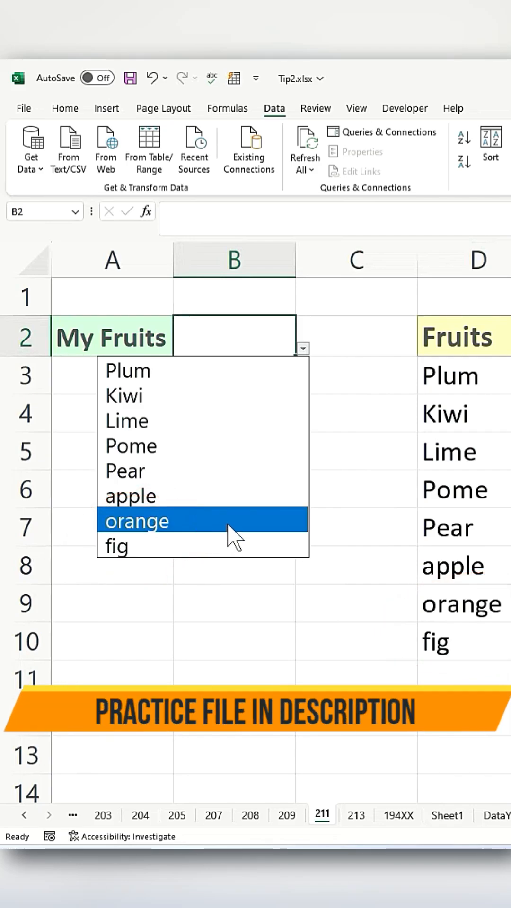